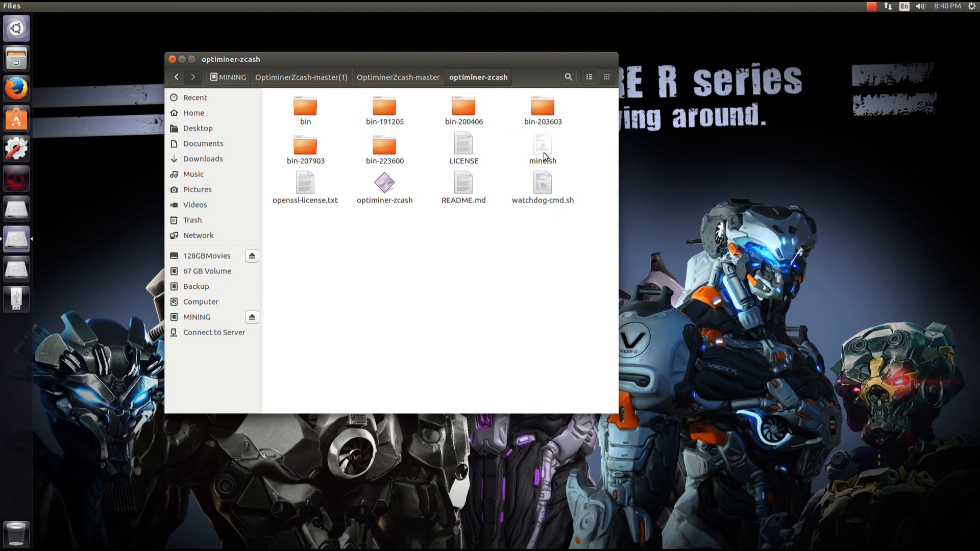
- Open mine.sh from the optiminer-zcash folder in the text editor via its context menu
{"action": "right_click", "coordinate": [542, 148]}
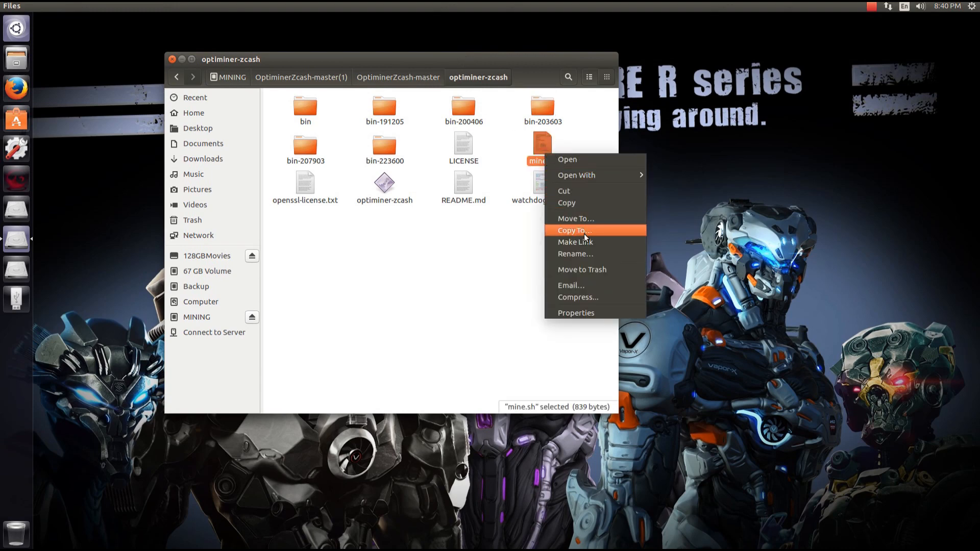
{"action": "left_click", "coordinate": [566, 159]}
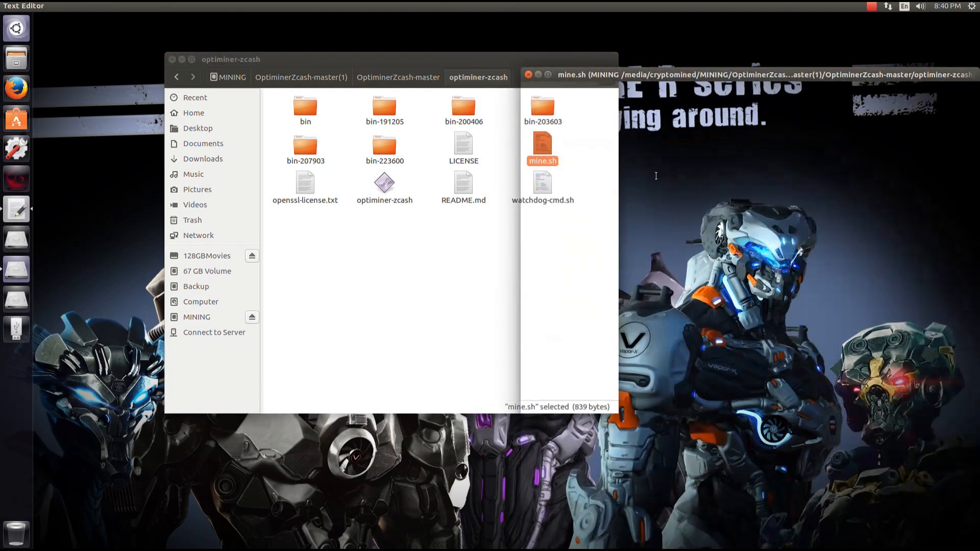
- Review the flypool pool lines, try '-i 6' on the optiminer-zcash command, then close the editor unchanged
{"action": "double_click", "coordinate": [540, 144]}
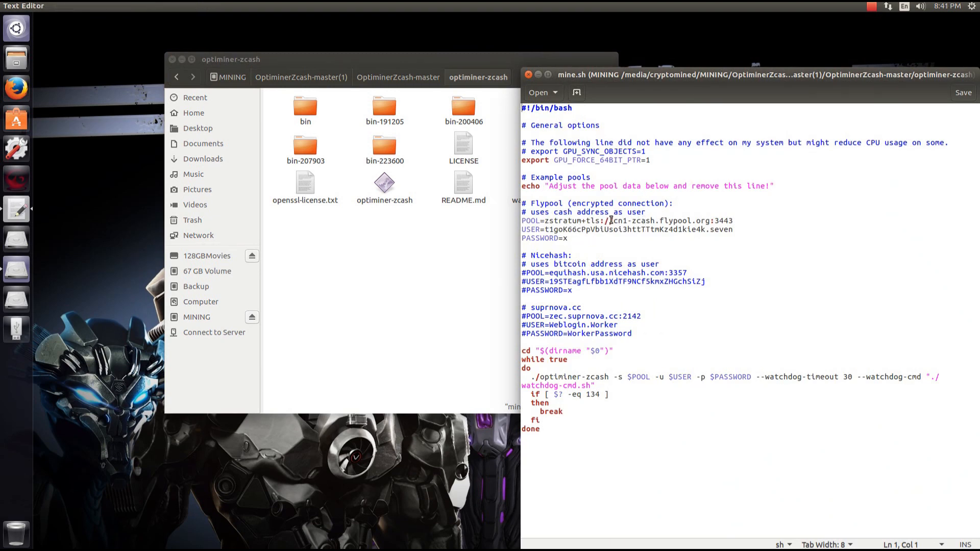
{"action": "left_click", "coordinate": [734, 229]}
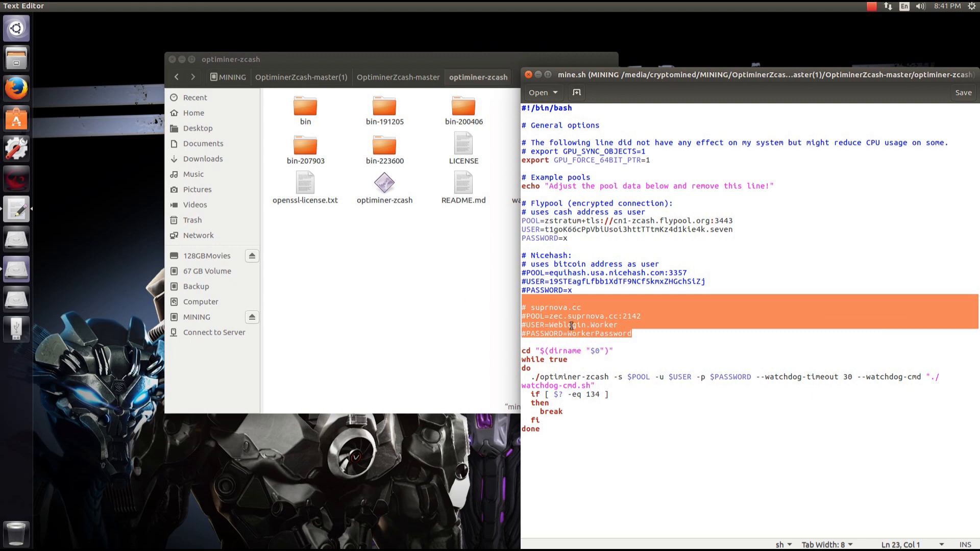
{"action": "left_click", "coordinate": [754, 377]}
{"action": "type", "text": " -i"}
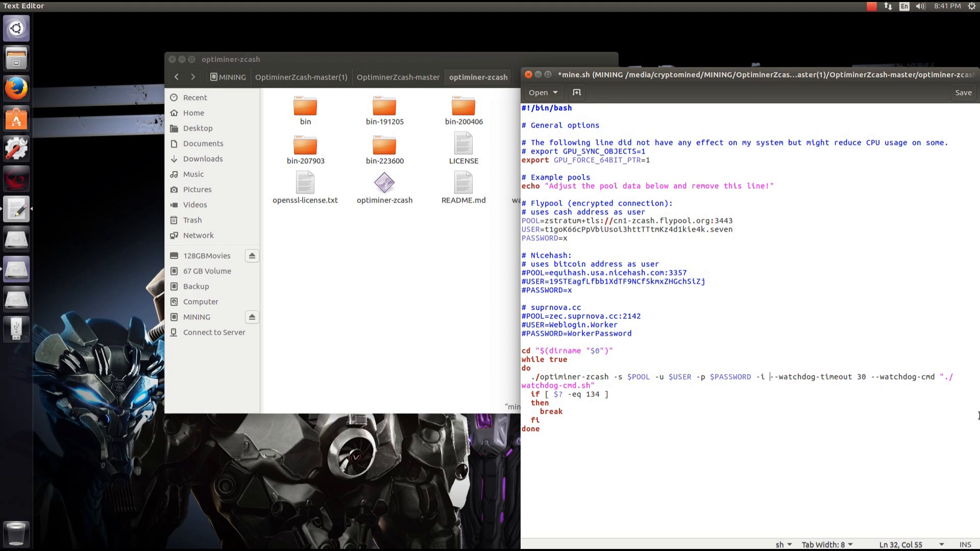
{"action": "type", "text": "6"}
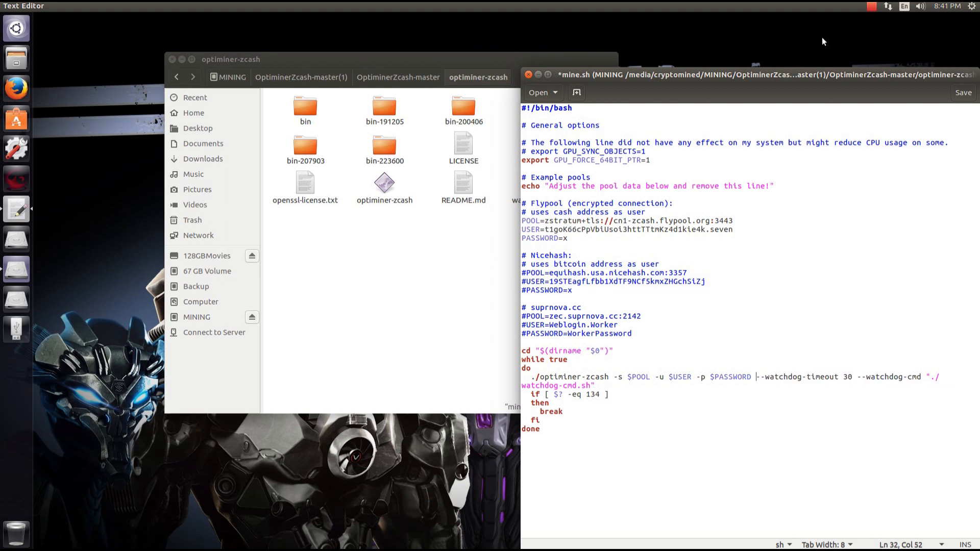
{"action": "key", "text": "ctrl+s"}
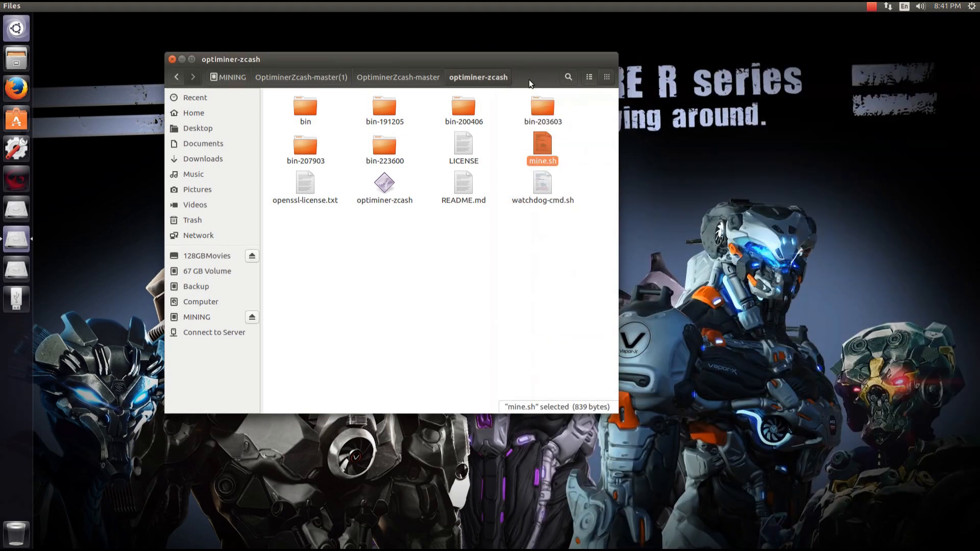
- Run mine.sh in a terminal so optiminer-zcash connects to flypool and starts mining
{"action": "double_click", "coordinate": [542, 144]}
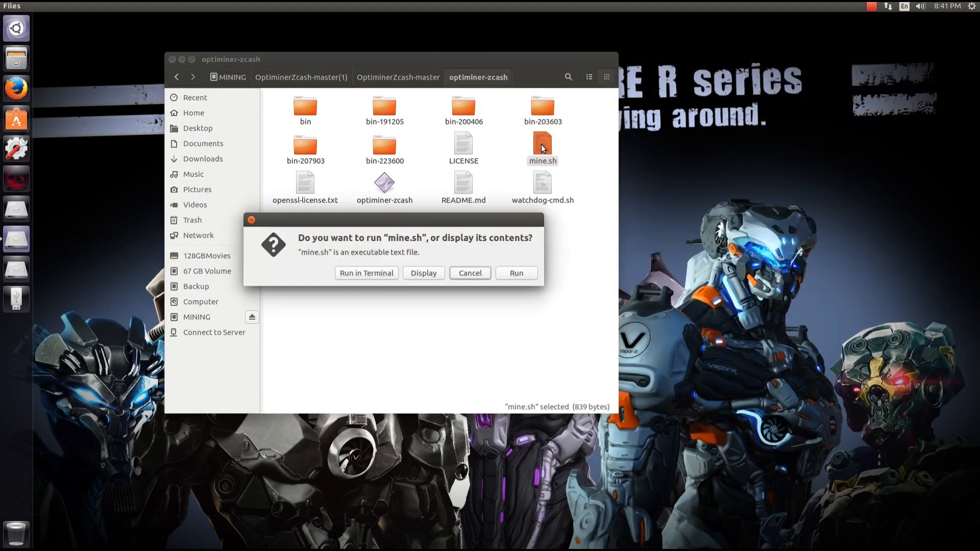
{"action": "left_click", "coordinate": [365, 273]}
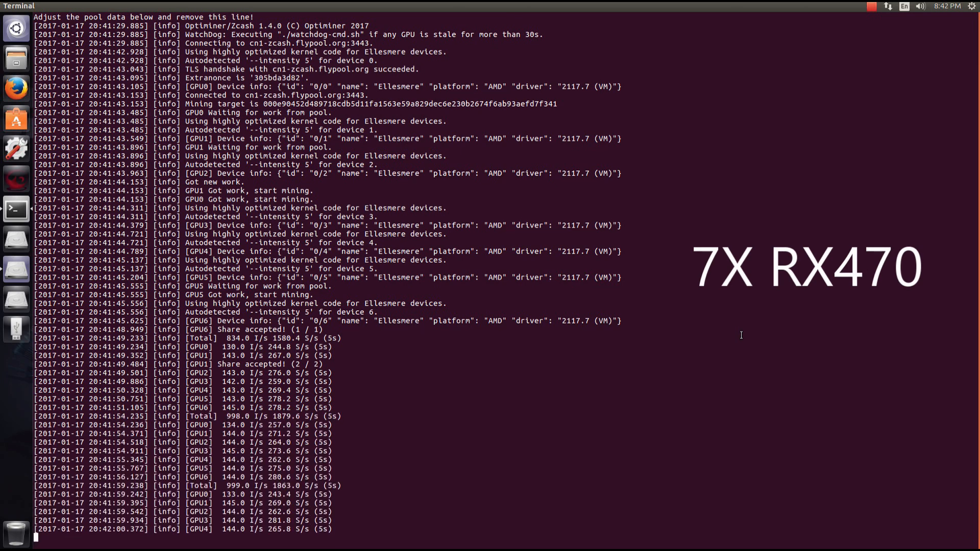
- Follow the miner output as GPU0–GPU6 accept shares at roughly 1860 S/s total
{"action": "scroll", "scroll_direction": "down", "scroll_amount": 3}
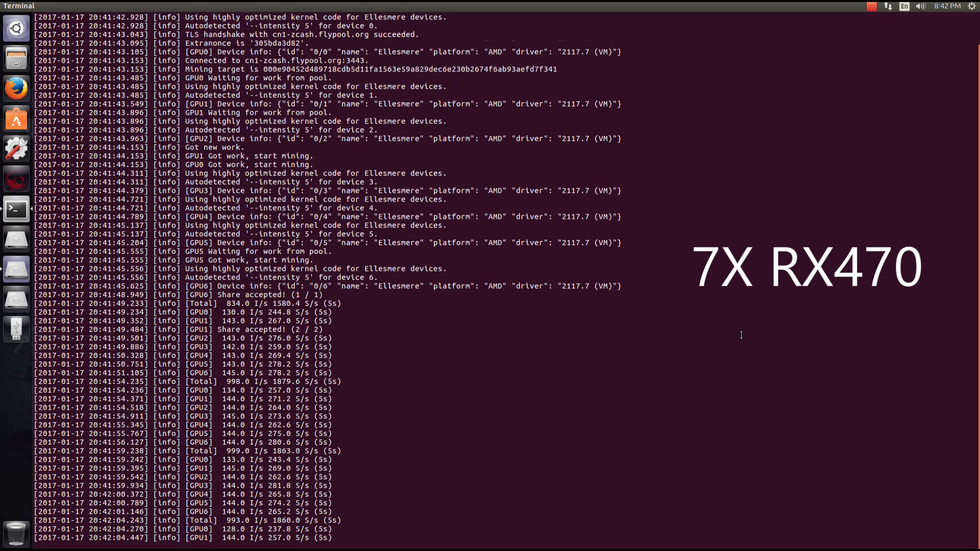
{"action": "scroll", "scroll_direction": "down", "scroll_amount": 3}
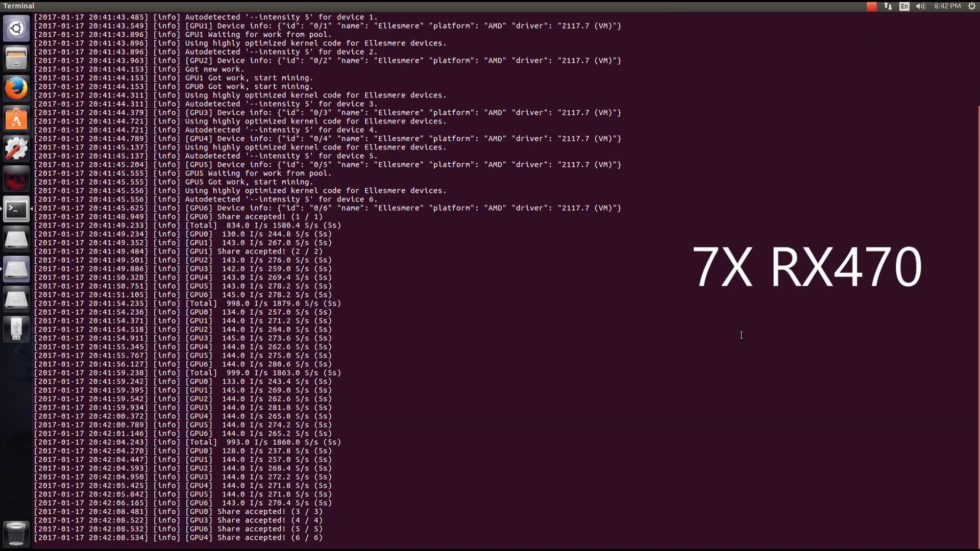
{"action": "scroll", "scroll_direction": "down", "scroll_amount": 3}
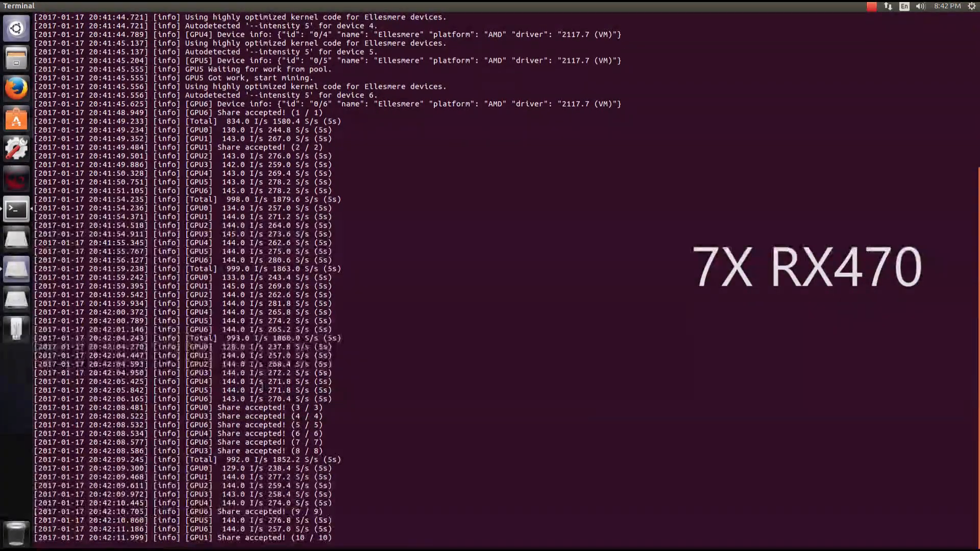
{"action": "scroll", "scroll_direction": "down", "scroll_amount": 3}
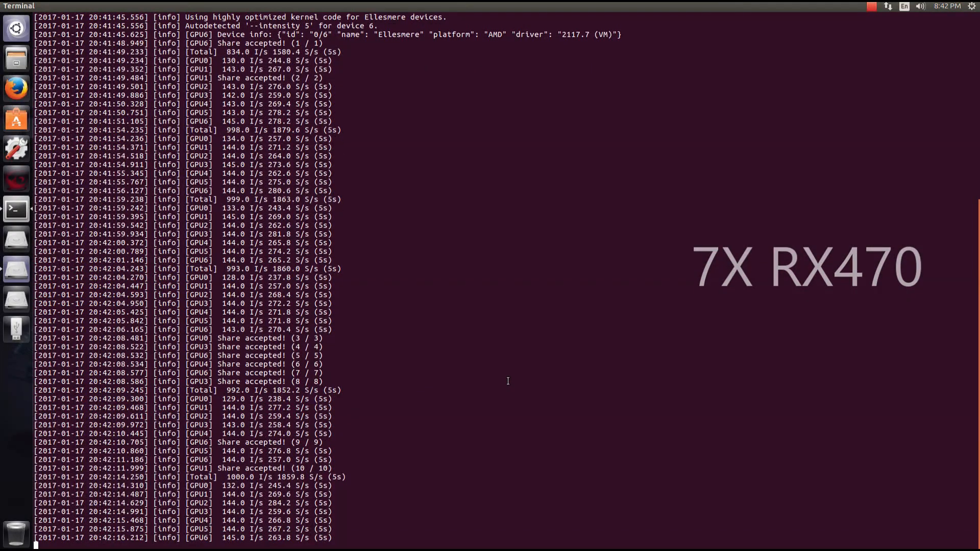
{"action": "scroll", "scroll_direction": "down", "scroll_amount": 3}
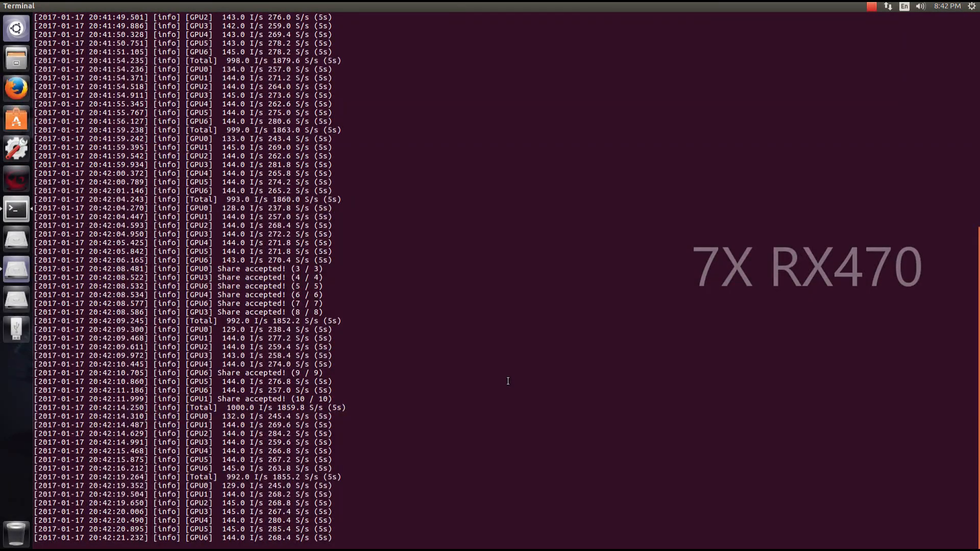
{"action": "scroll", "scroll_direction": "down", "scroll_amount": 3}
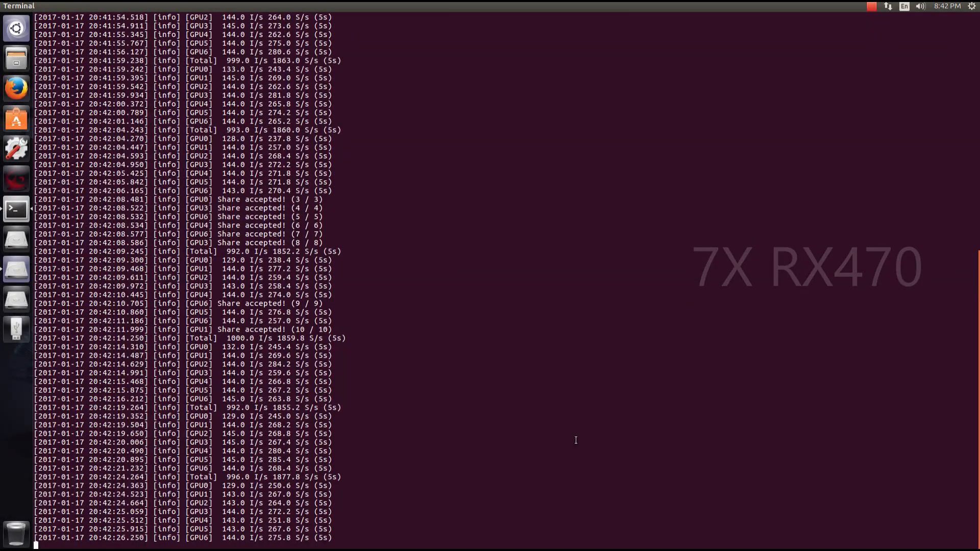
{"action": "scroll", "scroll_direction": "down", "scroll_amount": 3}
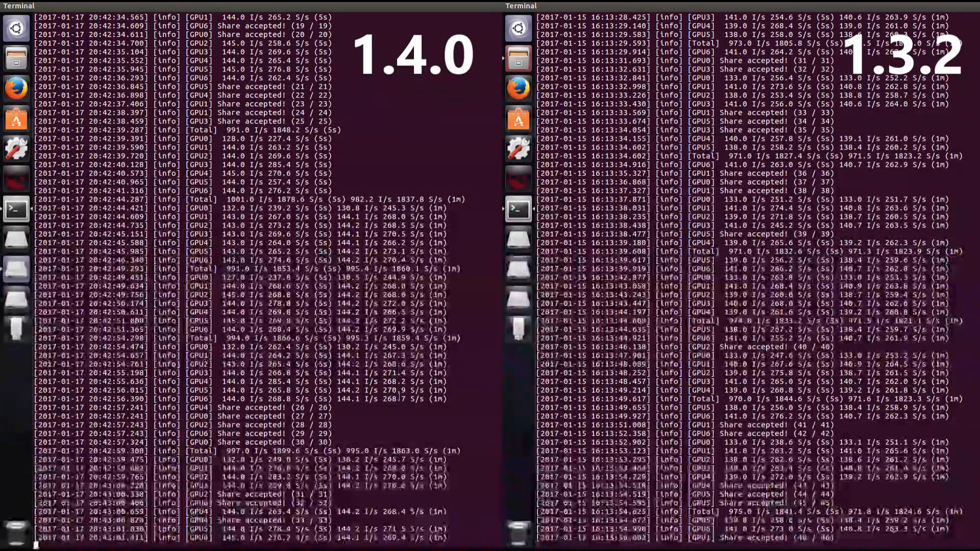
- Compare the 1.4.0 Total of about 1900 S/s against version 1.3.2's roughly 1820 S/s
{"action": "scroll", "scroll_direction": "down", "scroll_amount": 3}
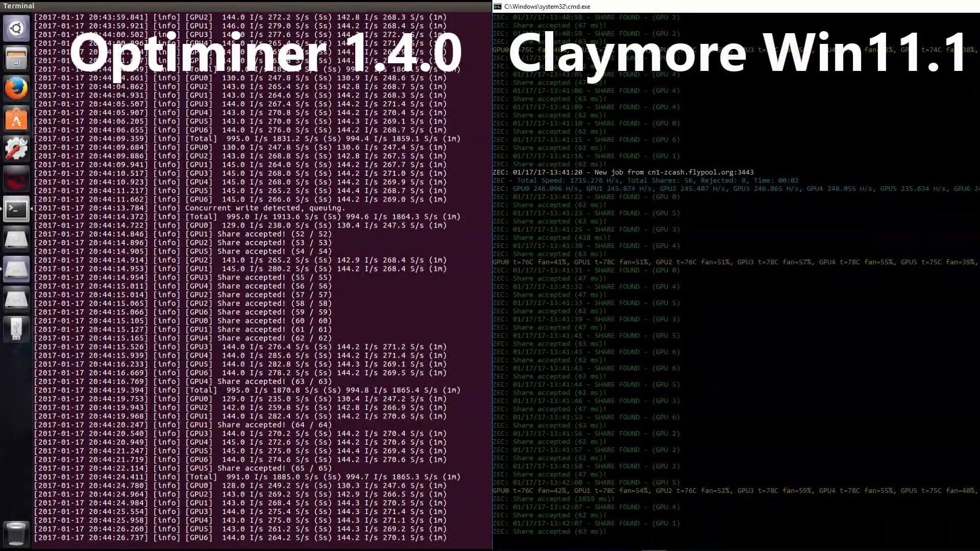
- Compare OptiMiner's roughly 1865 S/s with Claymore's 1715 H/s, then return to the full terminal
{"action": "scroll", "scroll_direction": "up", "scroll_amount": 3}
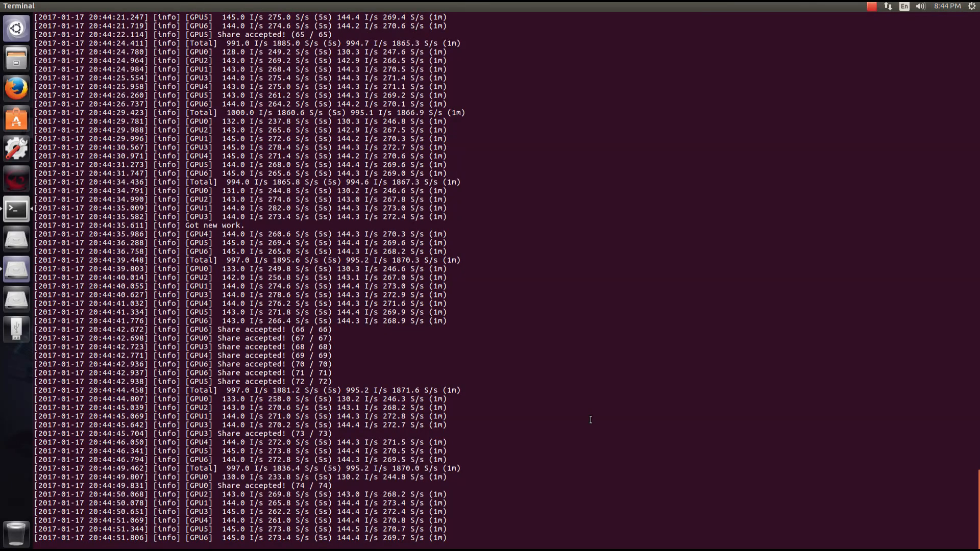
{"action": "scroll", "scroll_direction": "down", "scroll_amount": 3}
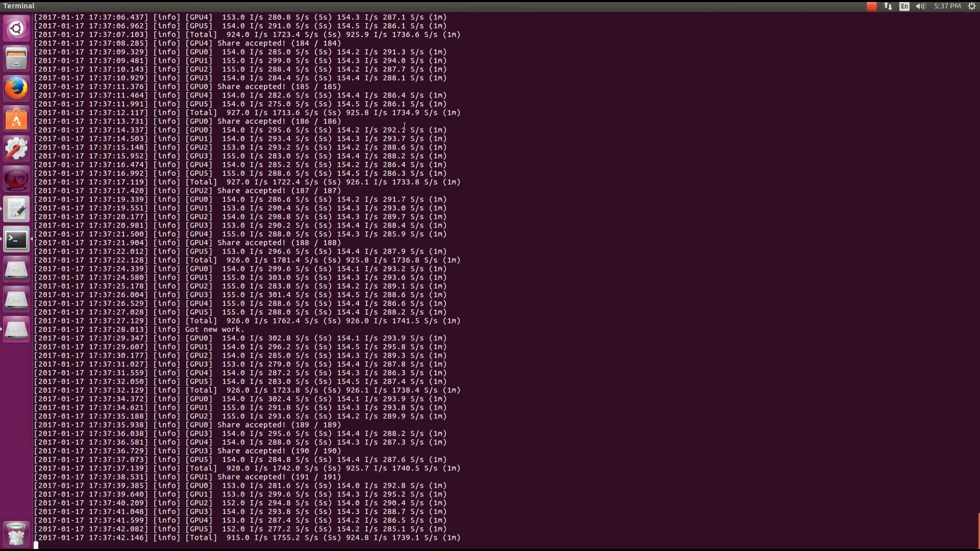
- Follow the six-GPU RX480 run reaching 195 accepted shares at roughly 1726–1735 S/s
{"action": "scroll", "scroll_direction": "down", "scroll_amount": 3}
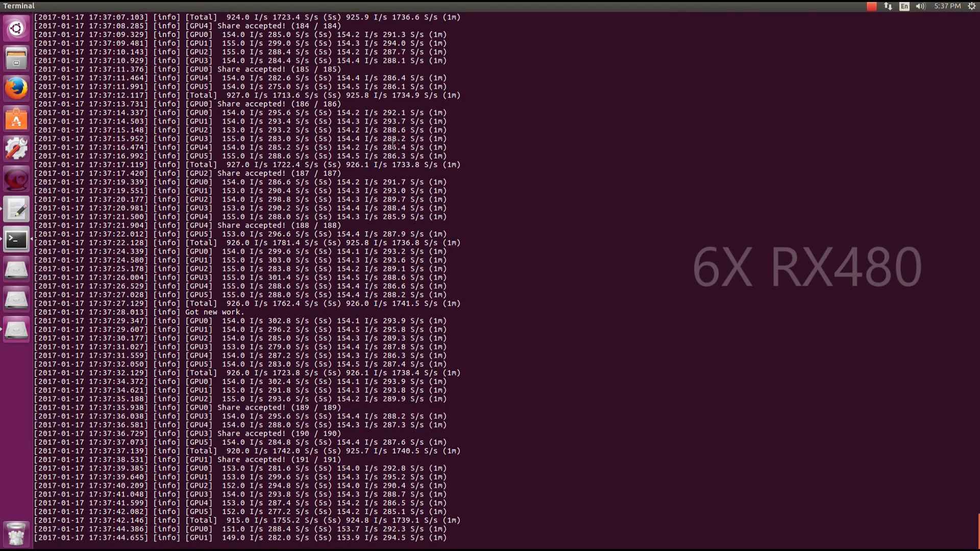
{"action": "scroll", "scroll_direction": "down", "scroll_amount": 3}
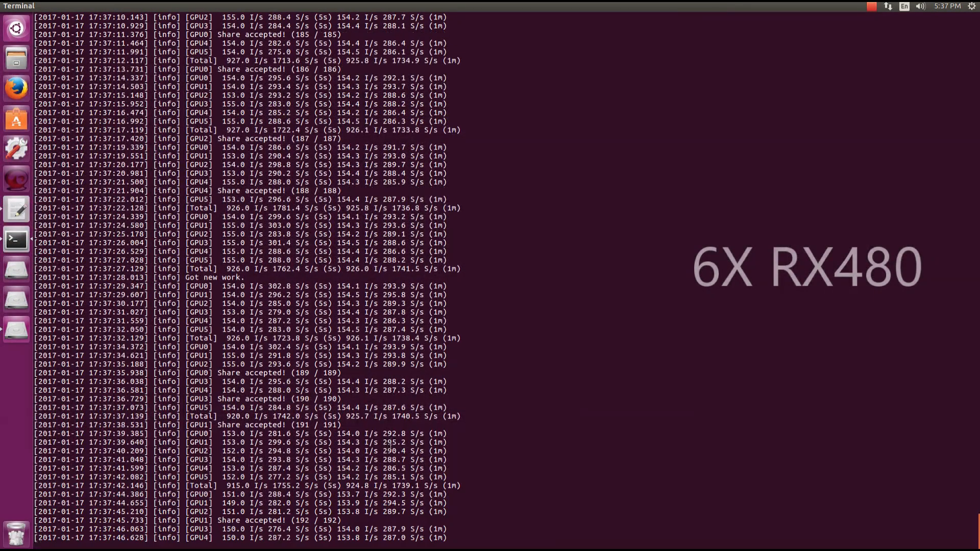
{"action": "scroll", "scroll_direction": "down", "scroll_amount": 3}
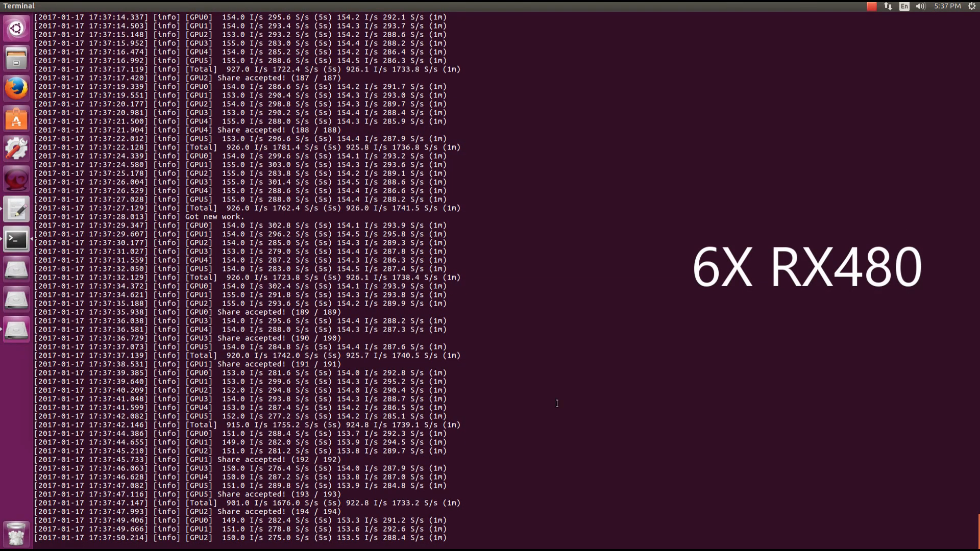
{"action": "scroll", "scroll_direction": "down", "scroll_amount": 3}
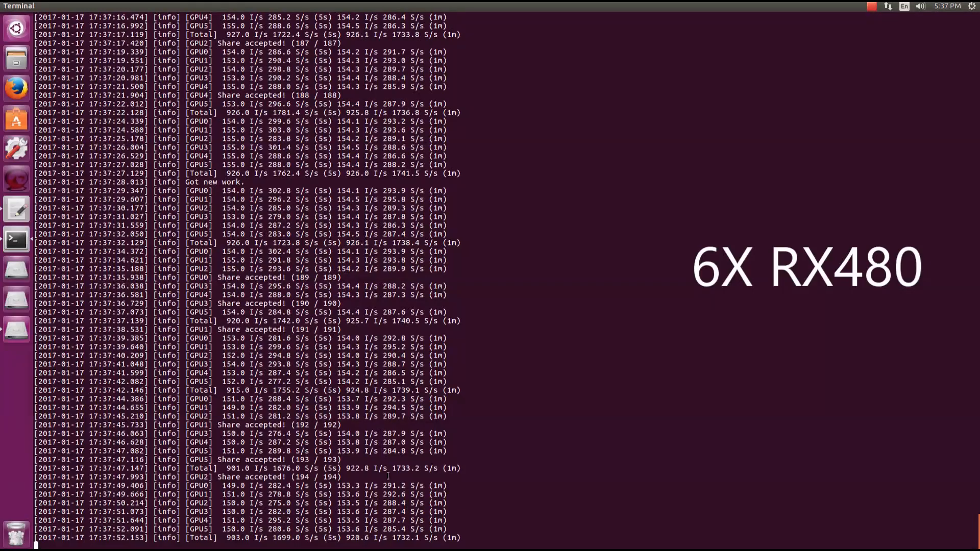
{"action": "scroll", "scroll_direction": "down", "scroll_amount": 3}
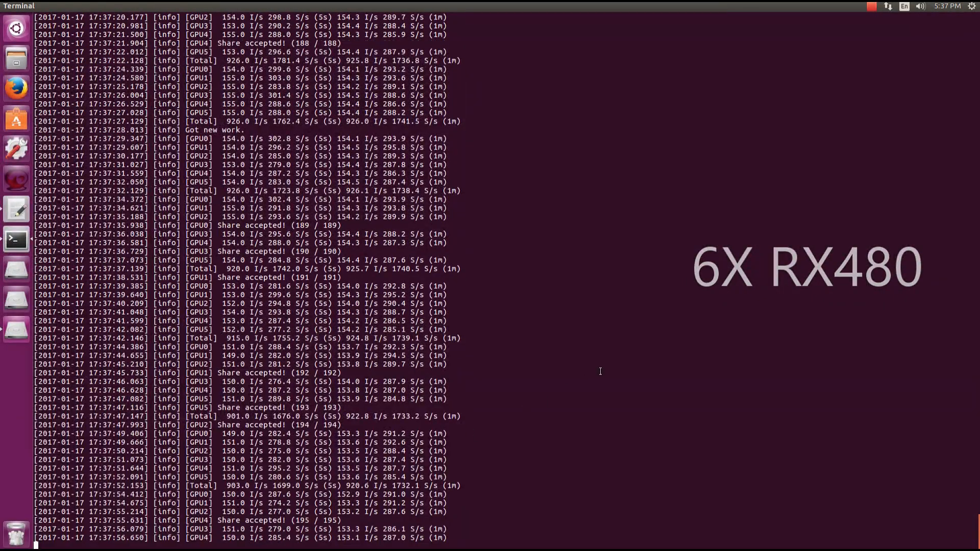
{"action": "scroll", "scroll_direction": "down", "scroll_amount": 3}
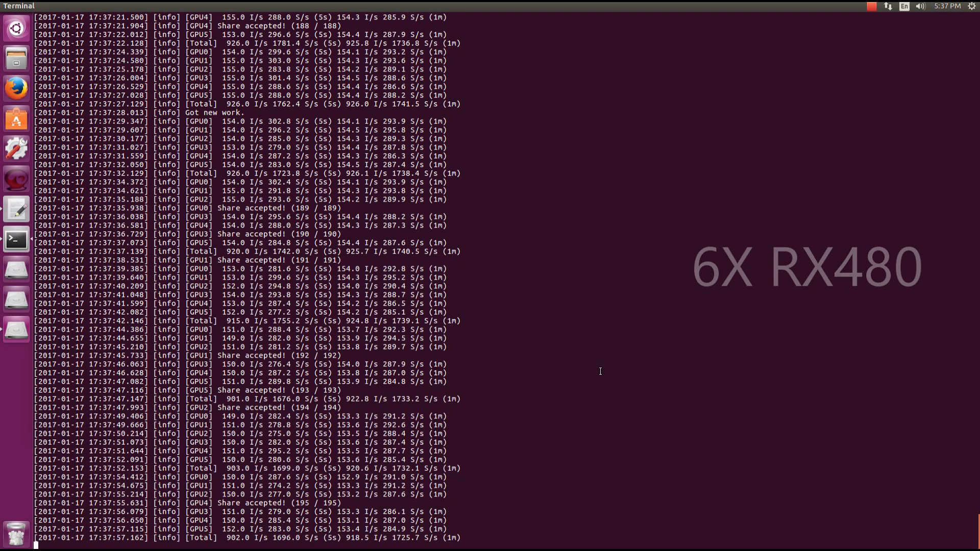